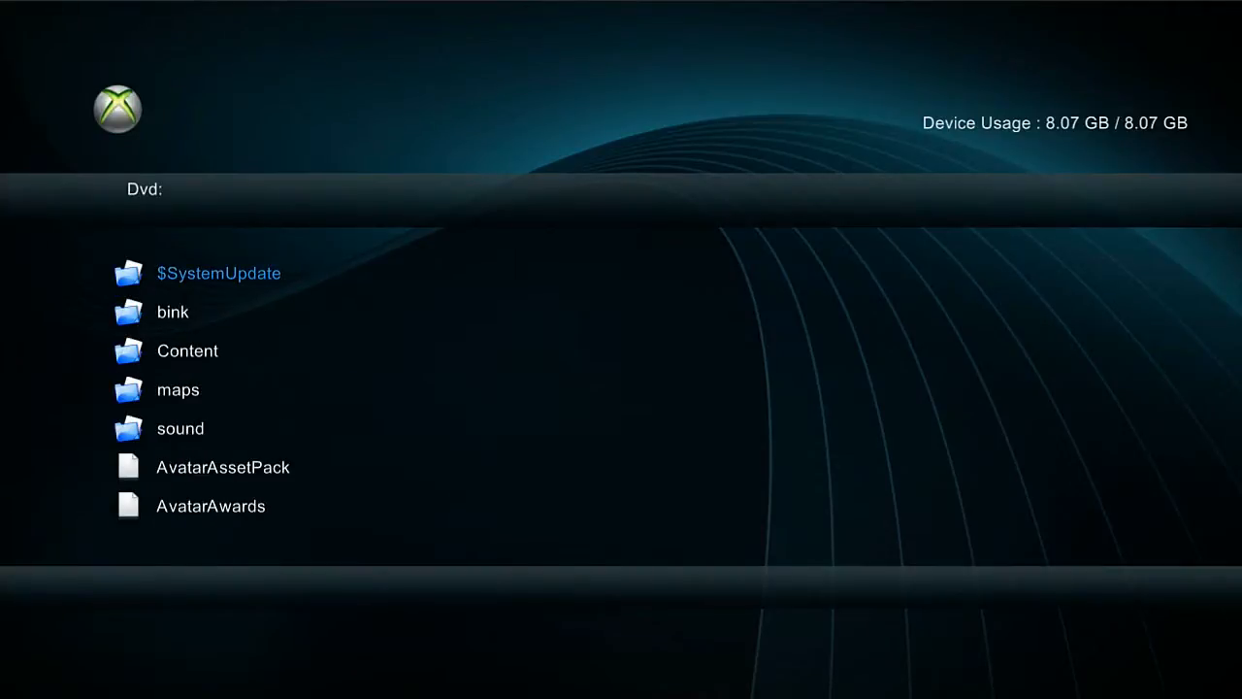
double_click(187, 351)
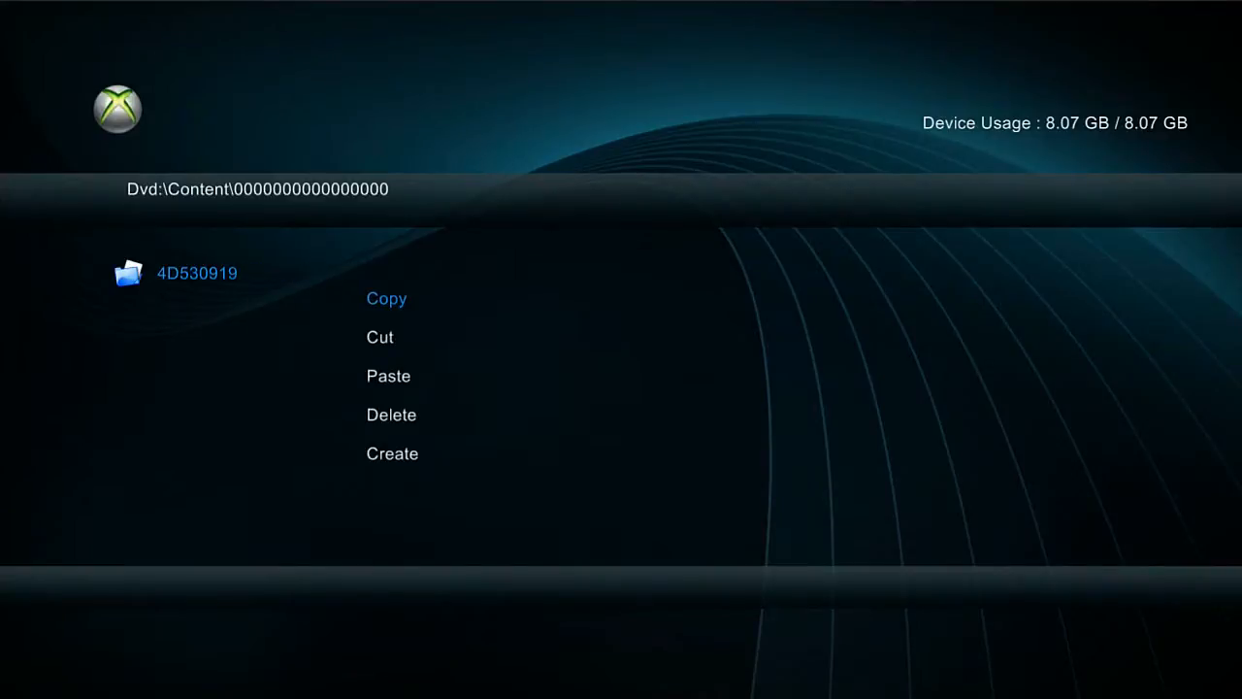
left_click(386, 298)
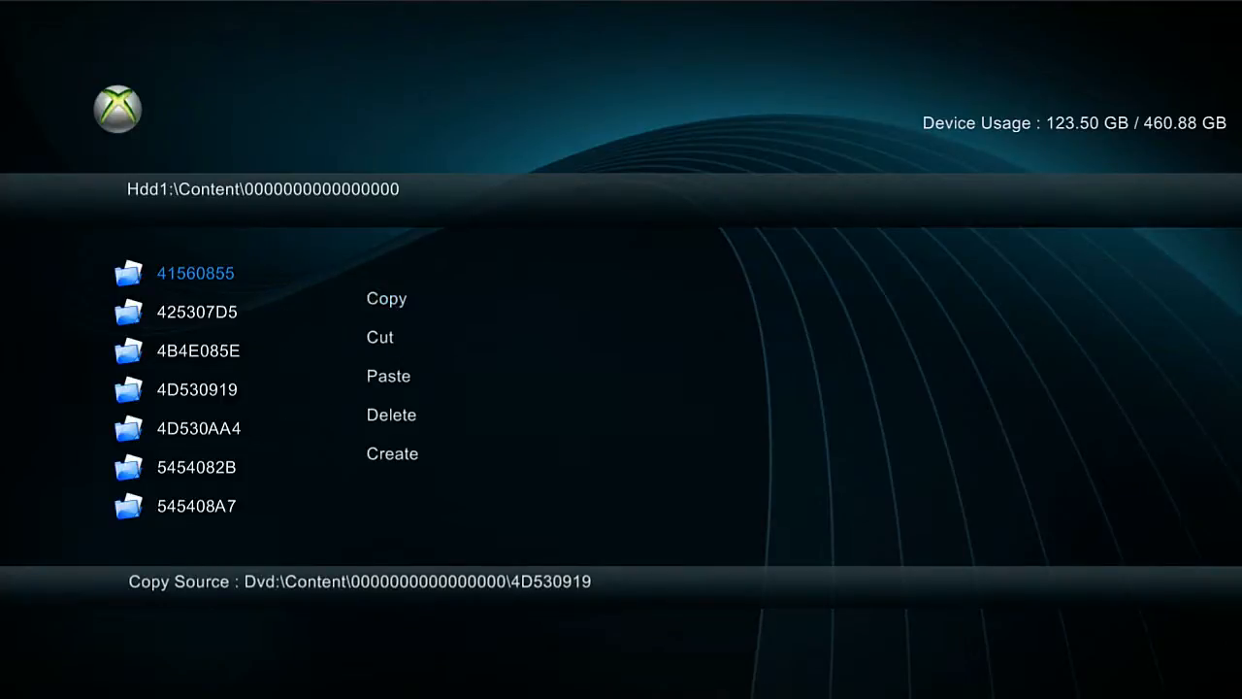
left_click(389, 376)
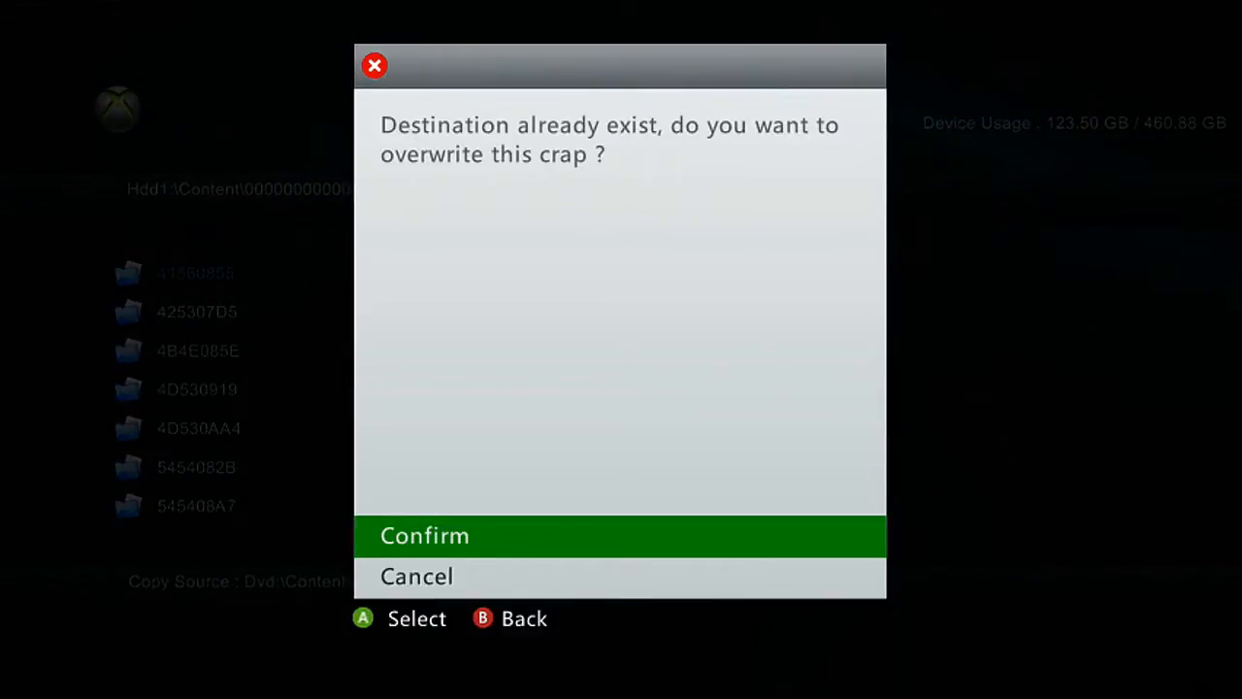
left_click(424, 536)
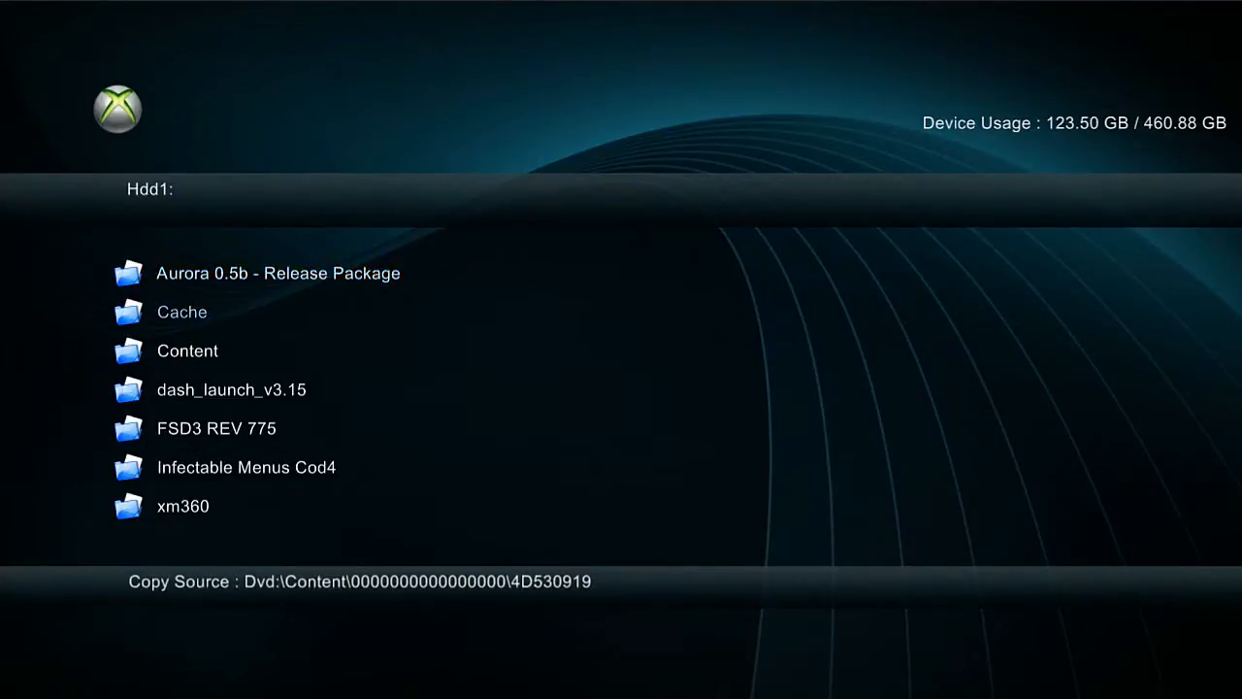
- Exit File Manager back to the Utilities screen
double_click(216, 428)
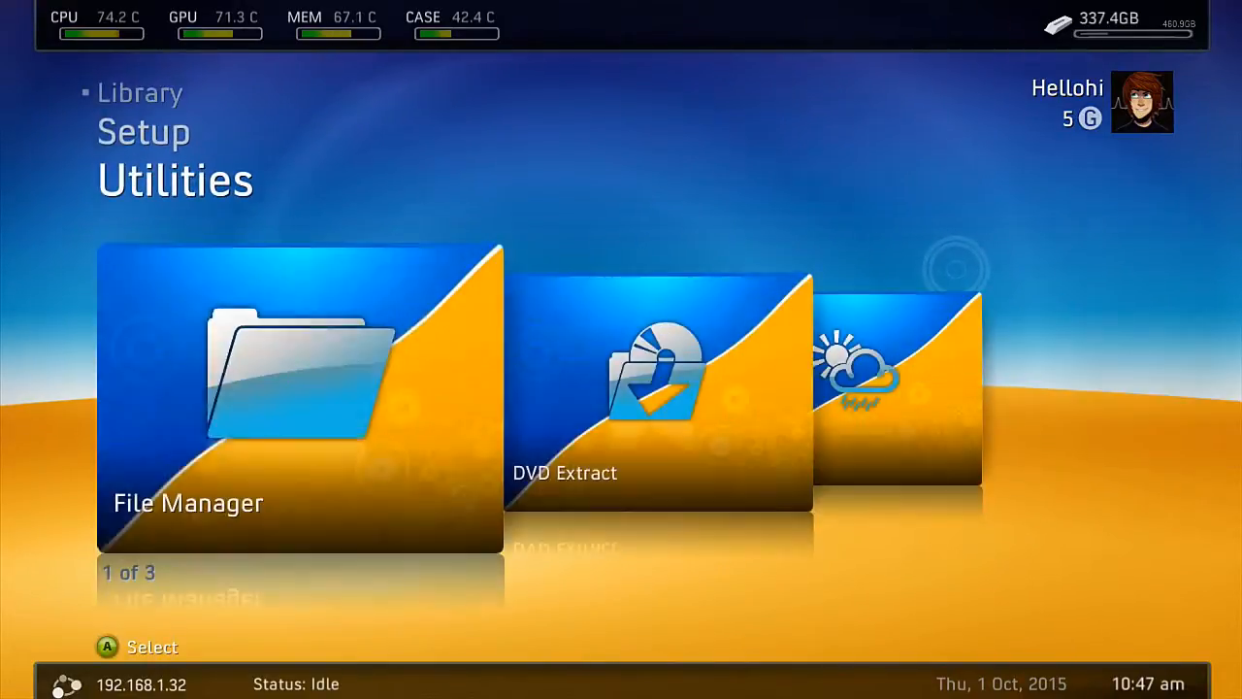
- Start a DVD Extract copy of Halo 4 with the $SystemUpdate folder included
key("Right")
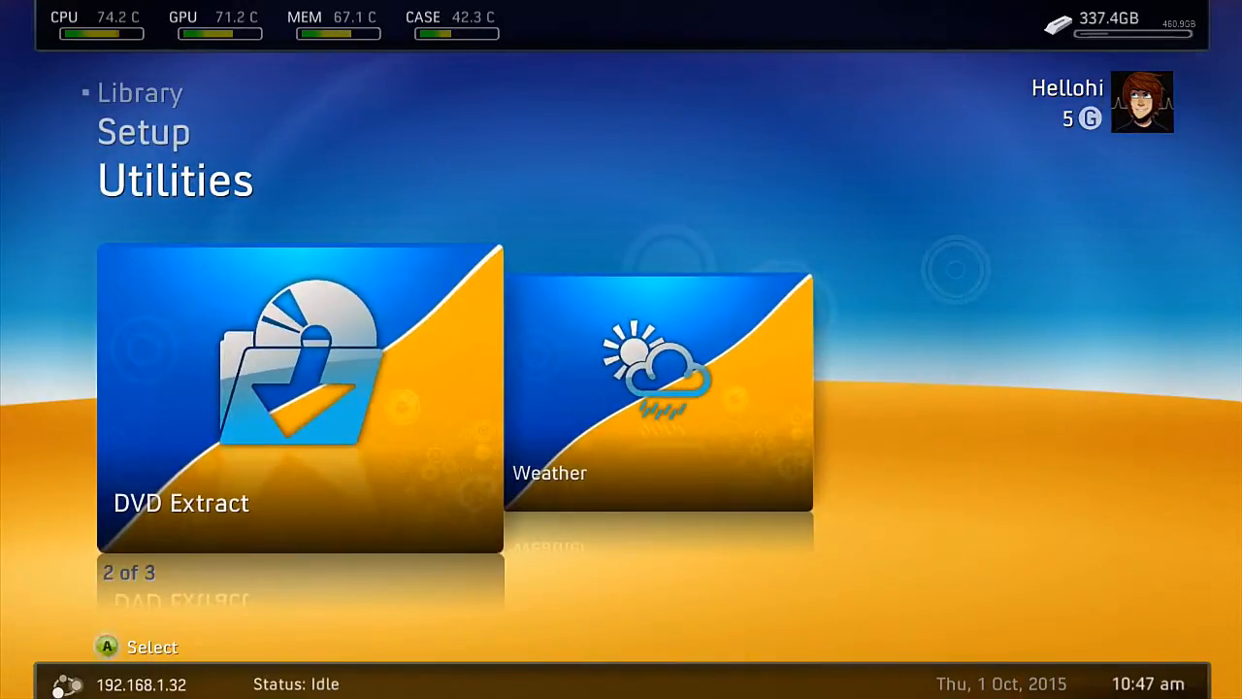
left_click(296, 398)
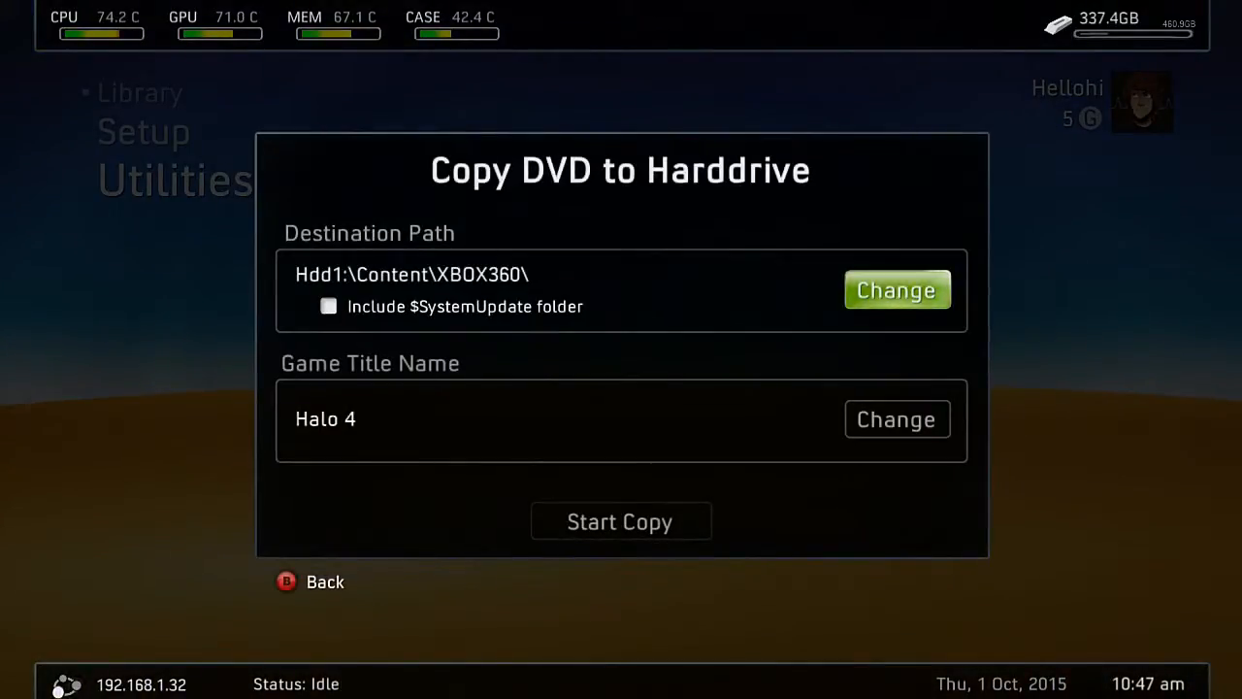
left_click(328, 305)
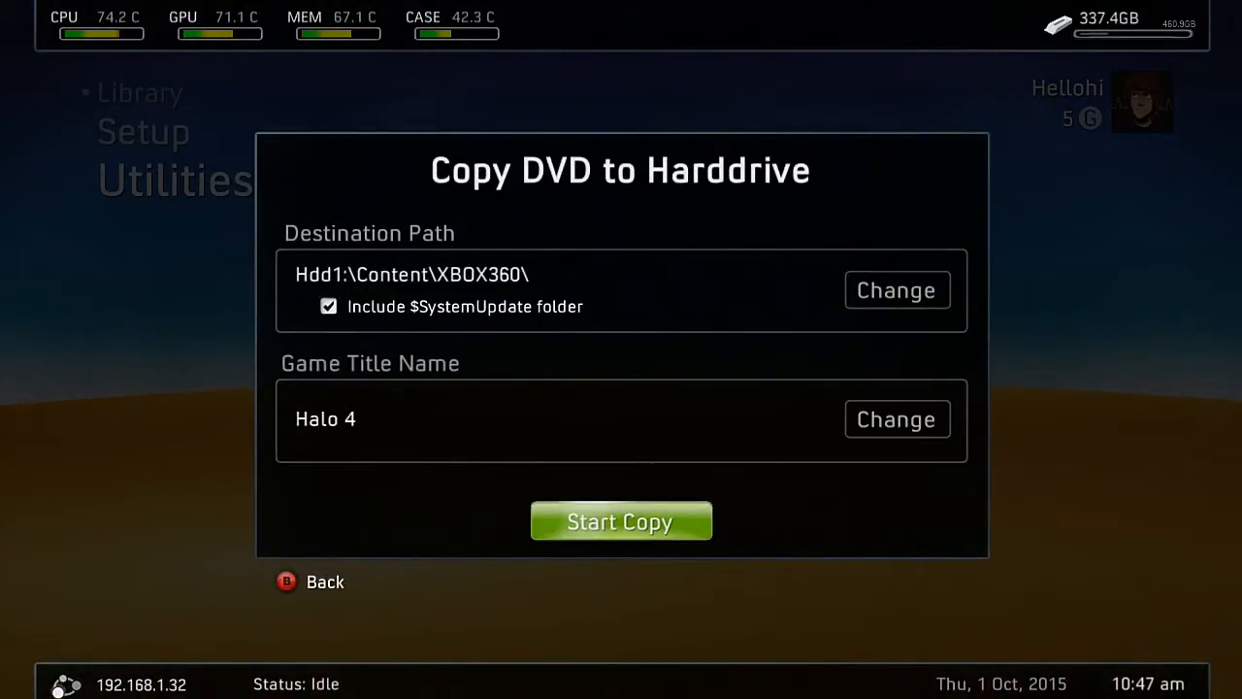
left_click(620, 520)
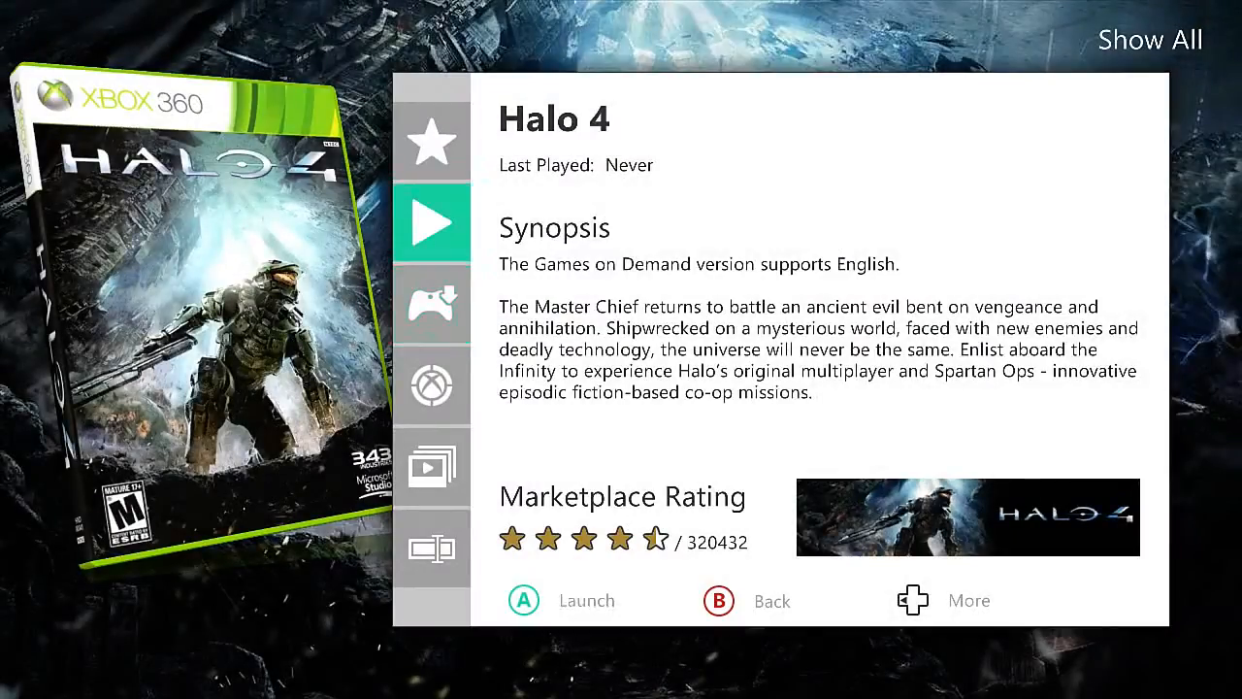
- Launch Halo 4 from its Aurora details page
left_click(525, 600)
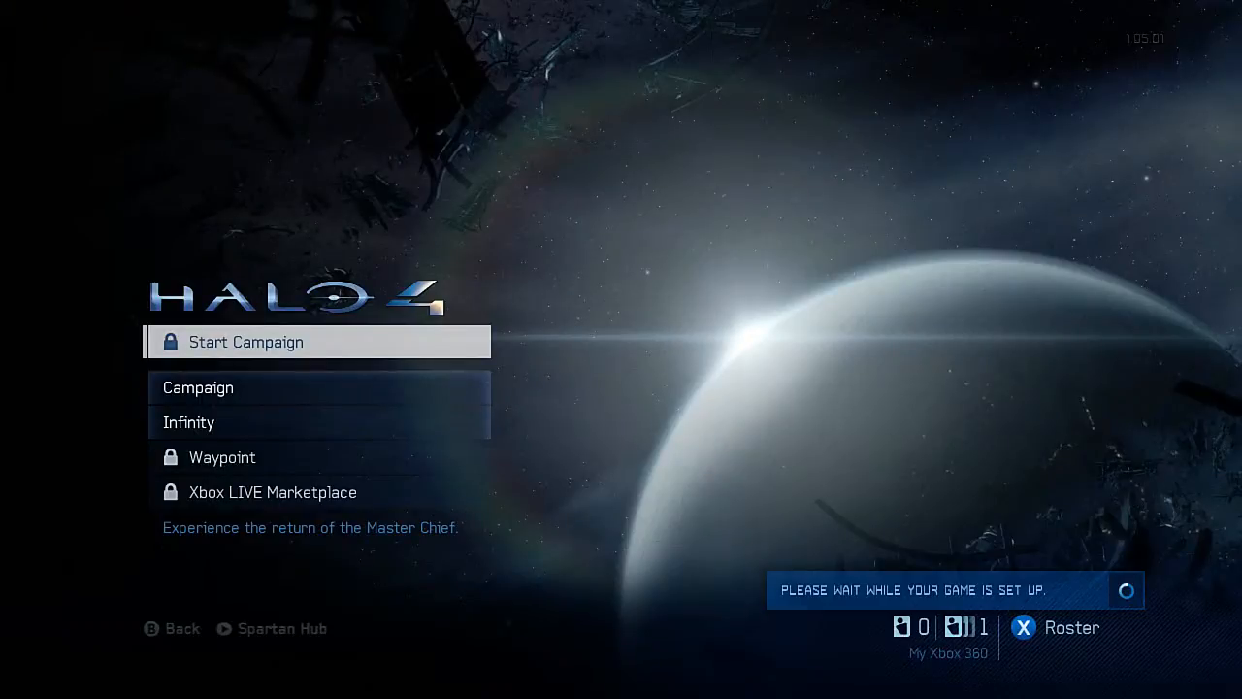
- Choose Start Campaign from the Halo 4 main menu
left_click(246, 342)
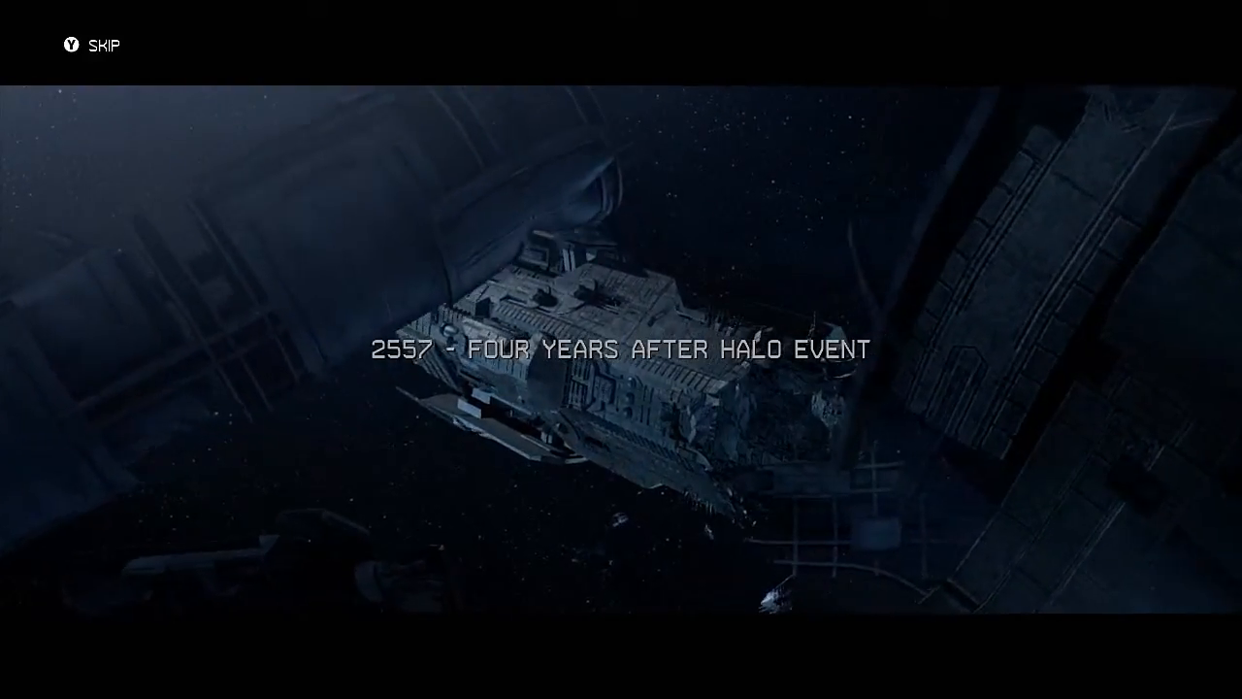